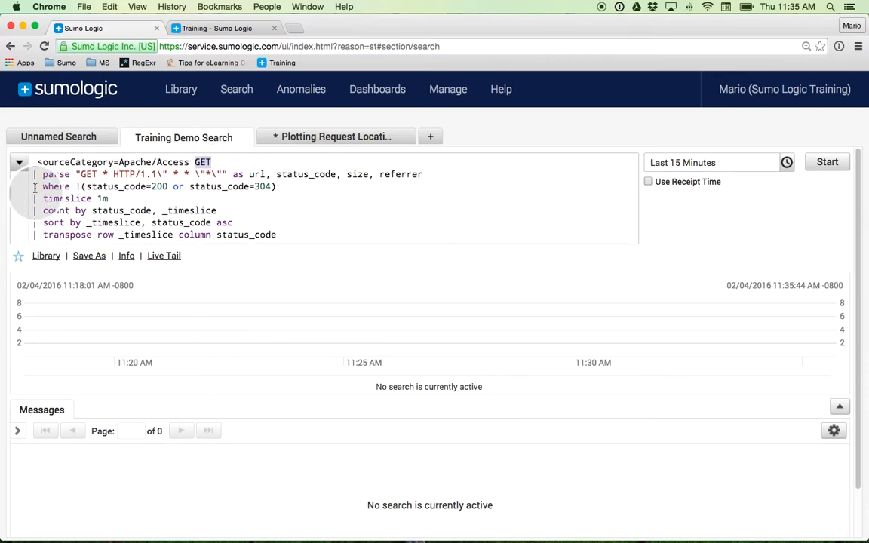
- Run the status-code search over the last 15 minutes to get per-minute status counts
triple_click(157, 188)
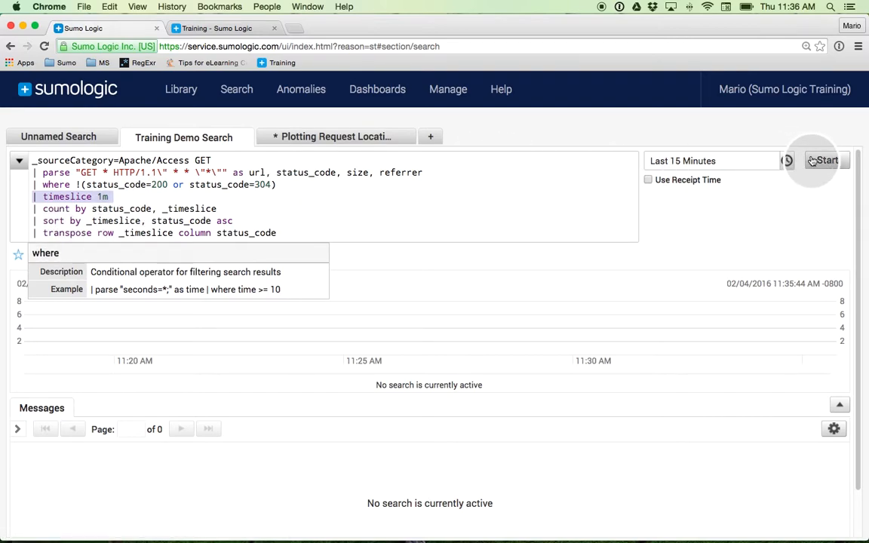
click(825, 160)
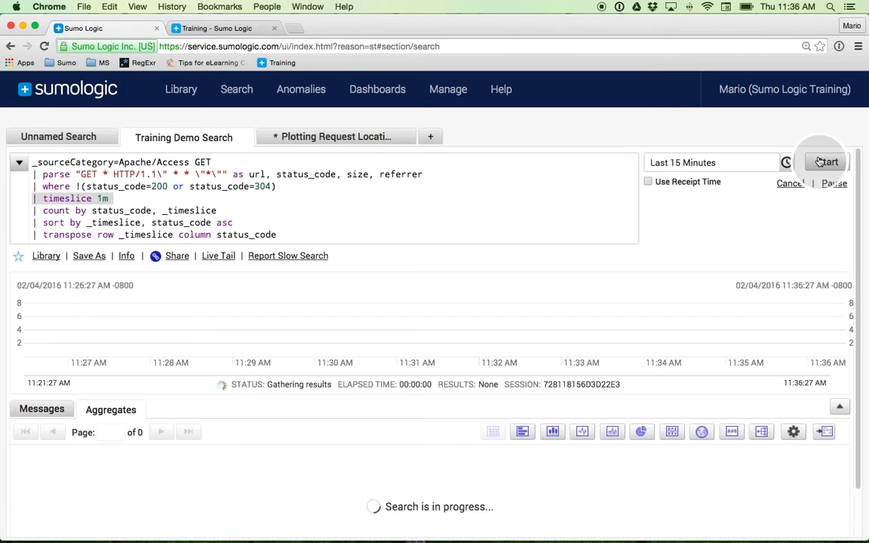
click(827, 161)
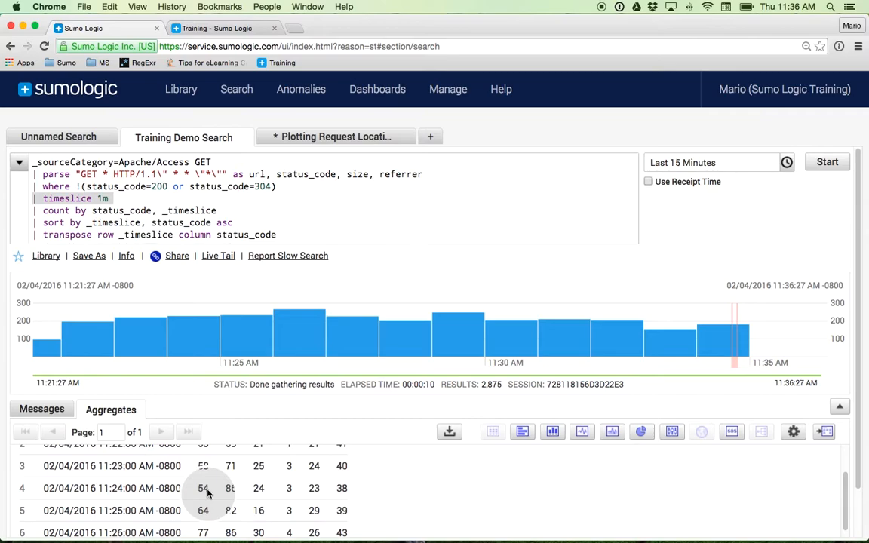
- Maximize the aggregates table listing per-minute counts for 302, 404, 500, 403, 503 and 401
click(827, 161)
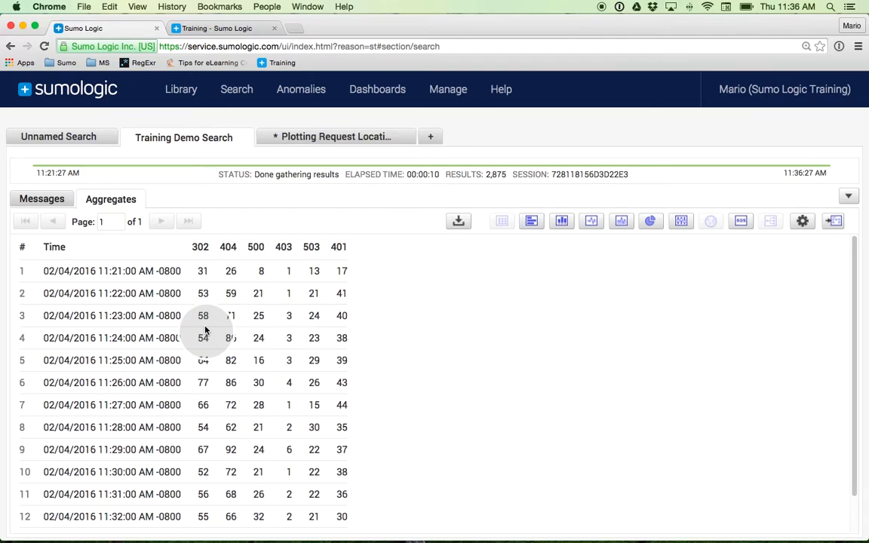
mouse_move(620, 220)
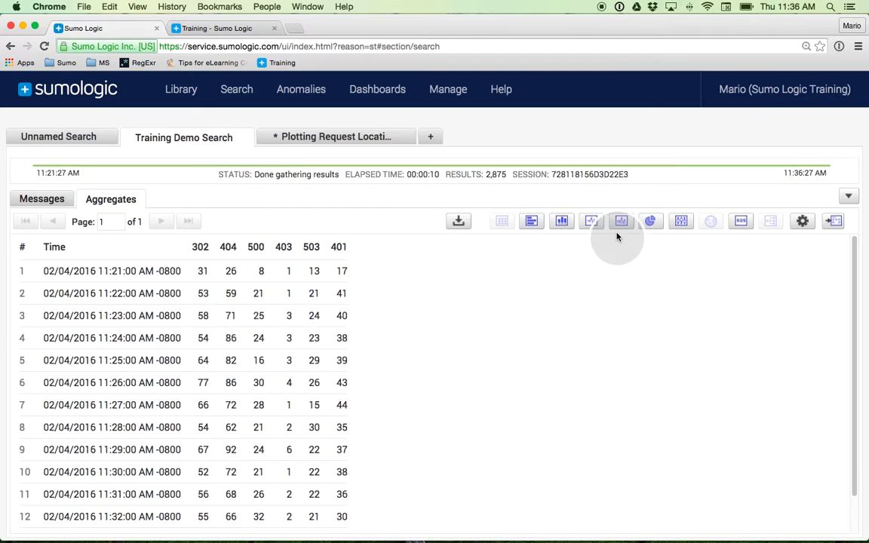
- Show the per-minute status counts as an area chart and restore the panel to normal size
click(622, 220)
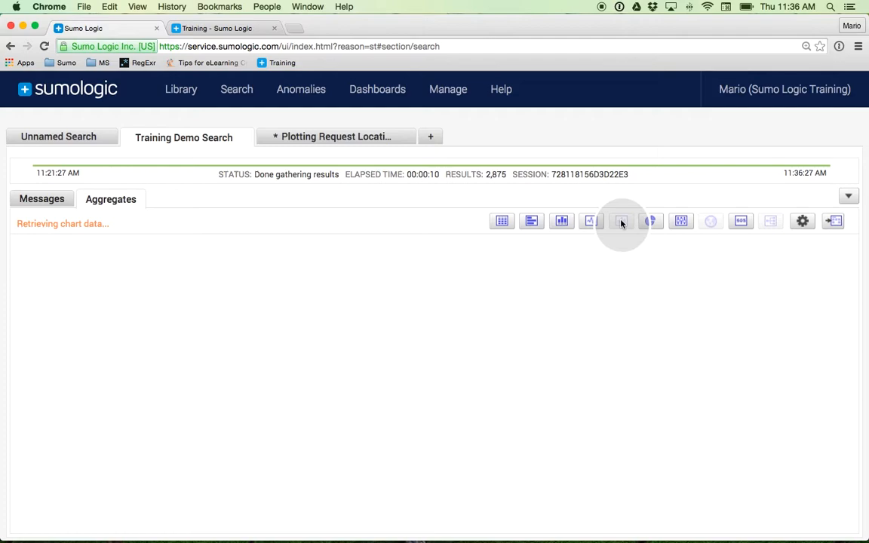
click(621, 220)
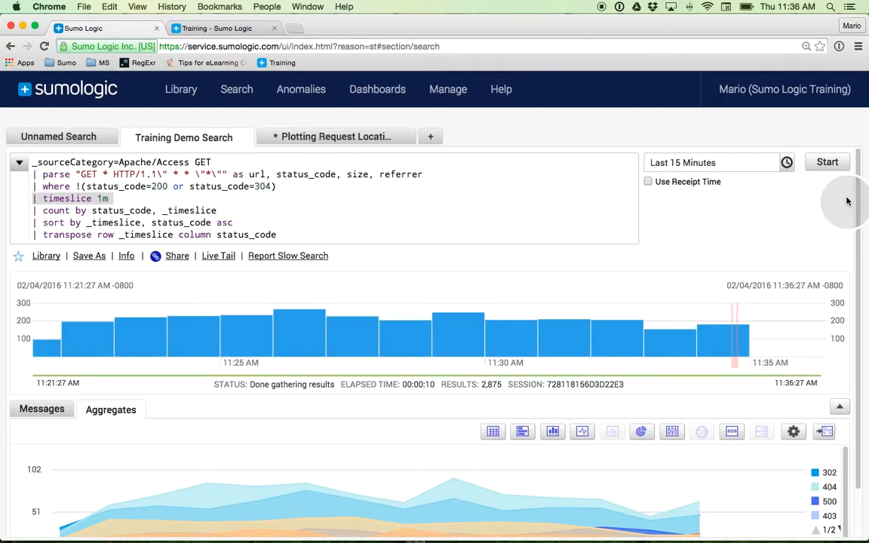
mouse_move(332, 136)
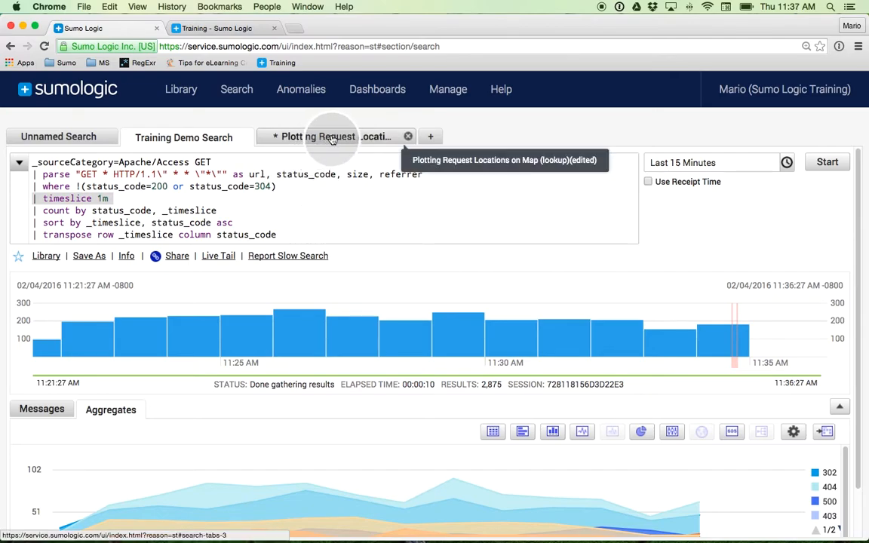
- Switch to the 'Plotting Request Locations on Map' search with counts by latitude and longitude
click(317, 136)
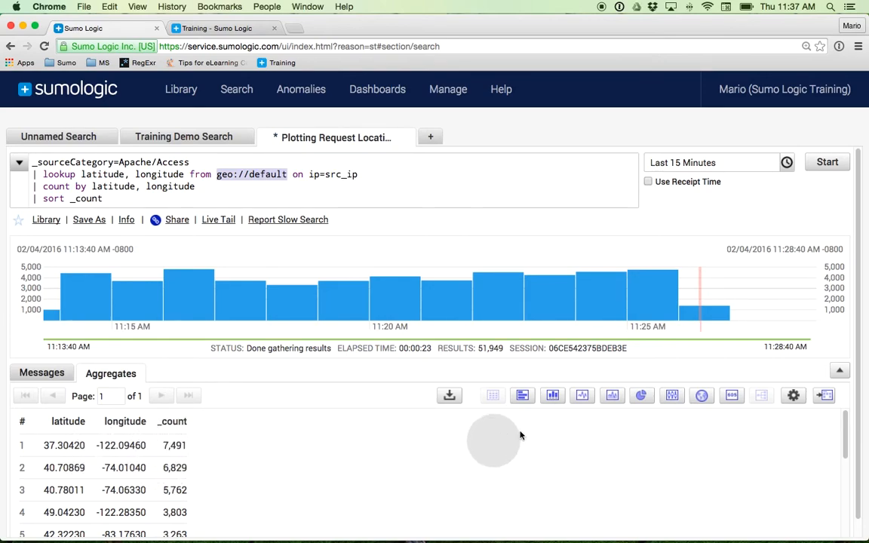
- Display the location request counts as clustered markers on a world map
click(672, 395)
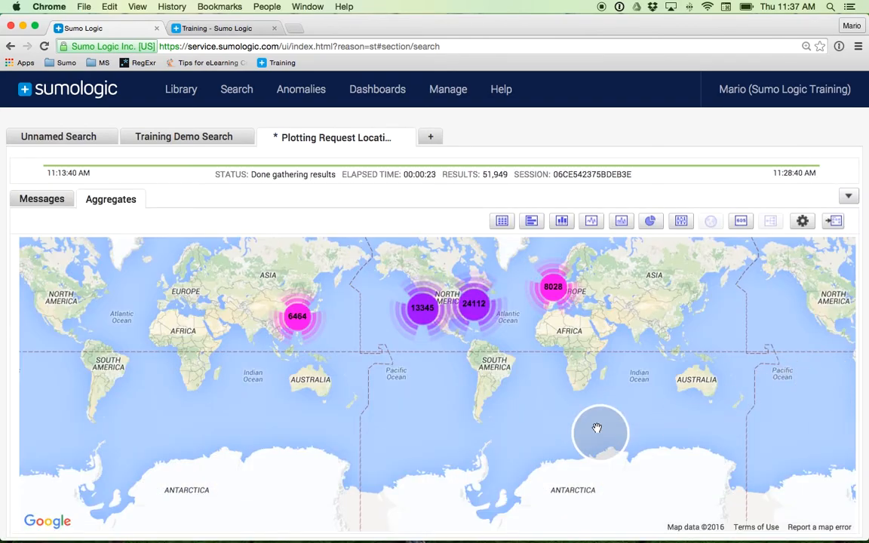
mouse_move(459, 328)
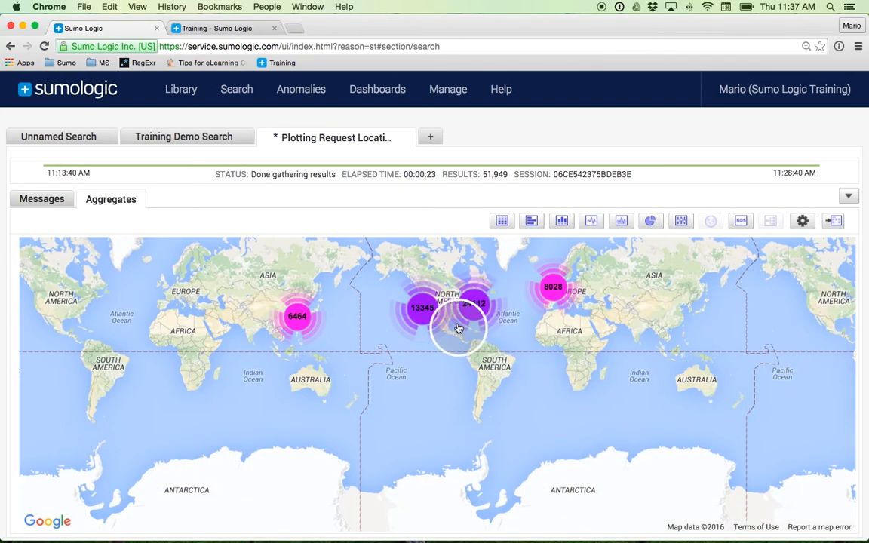